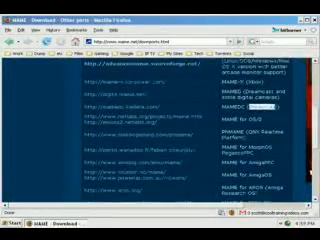
Step: Scroll down the MAME downloads page toward the 3D Arcade link
scroll("down", 3)
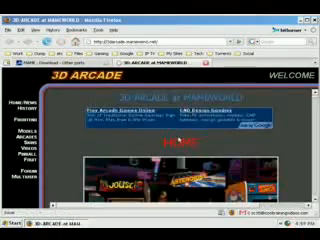
scroll("down", 3)
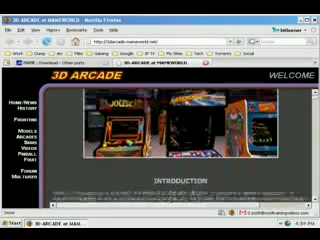
scroll("down", 3)
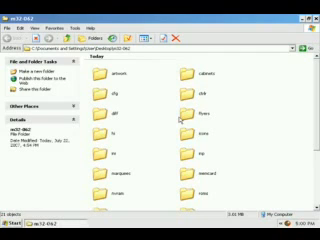
Step: Return to the desktop and open the new folder to view its subfolders
left_click(312, 6)
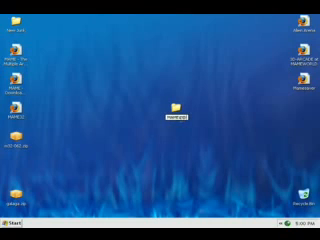
left_click(168, 108)
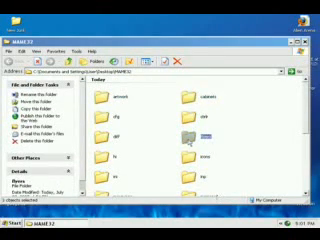
scroll("down", 3)
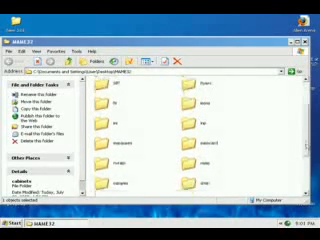
scroll("down", 3)
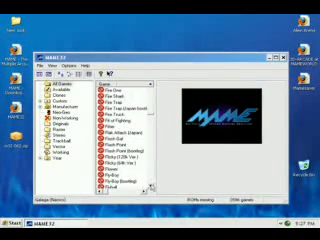
scroll("down", 3)
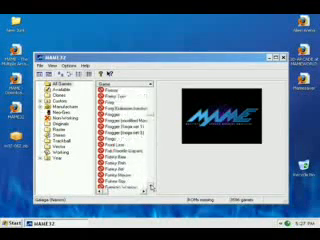